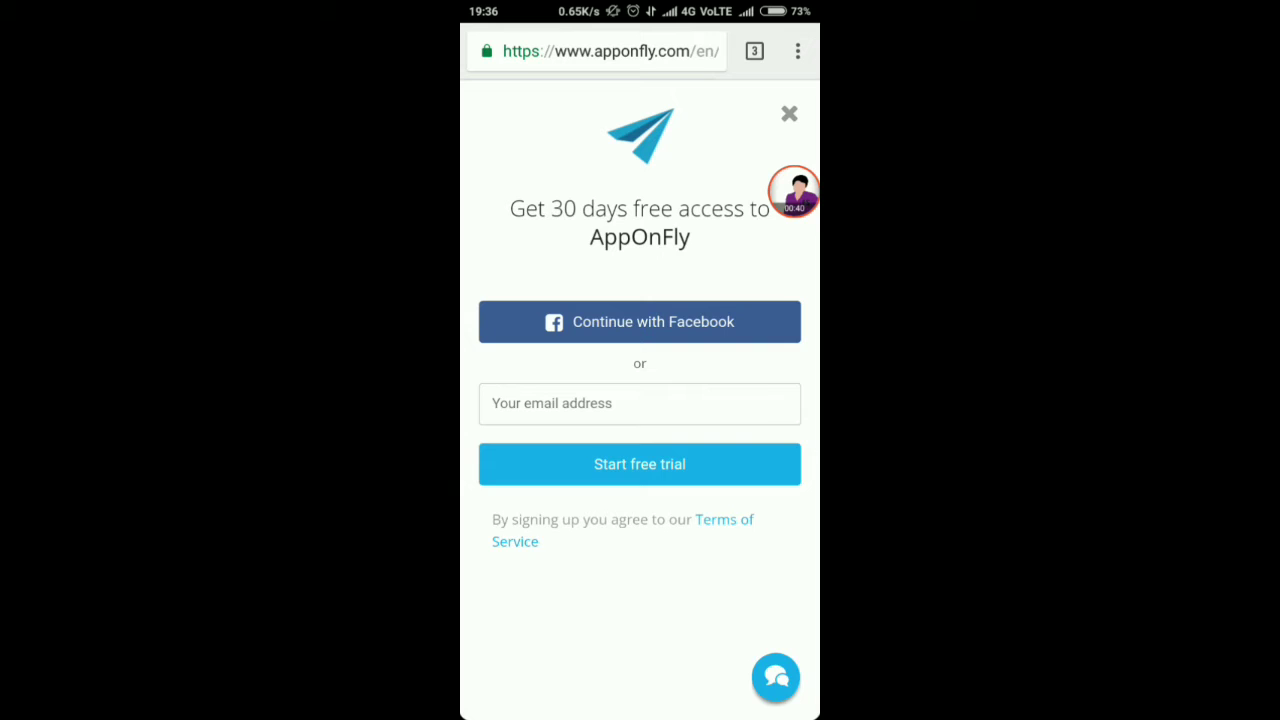
Step: Dismiss the free-trial popup and log in to reach the Connect to AppOnFly page
{"action": "left_click", "coordinate": [640, 404]}
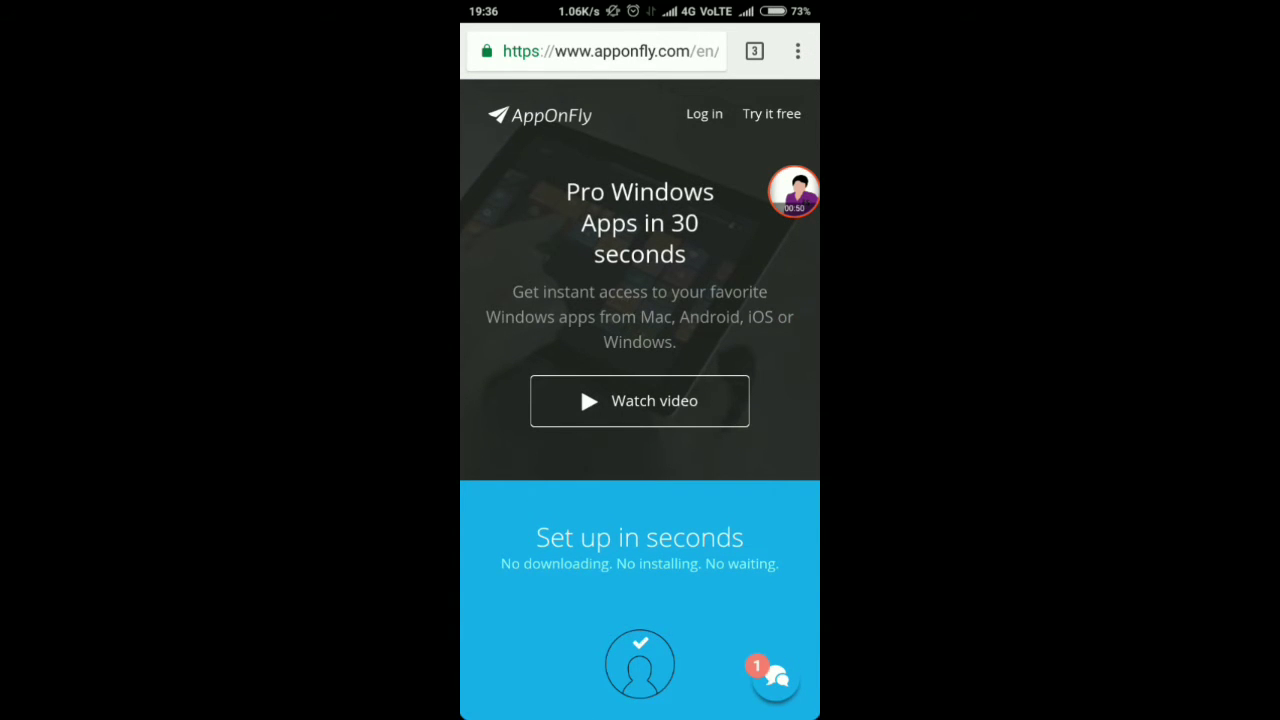
{"action": "left_click", "coordinate": [704, 112]}
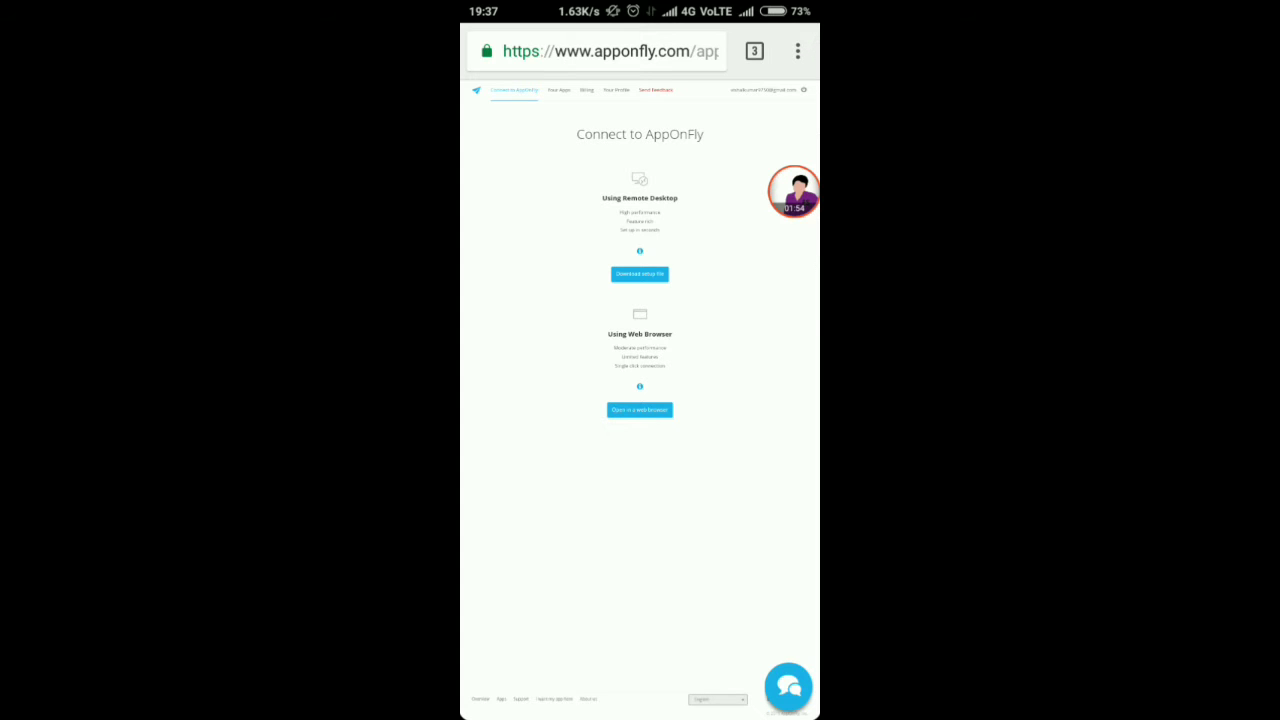
Step: Start the Windows desktop session via 'Open in a web browser' under Using Web Browser
{"action": "scroll", "scroll_direction": "down", "scroll_amount": 3}
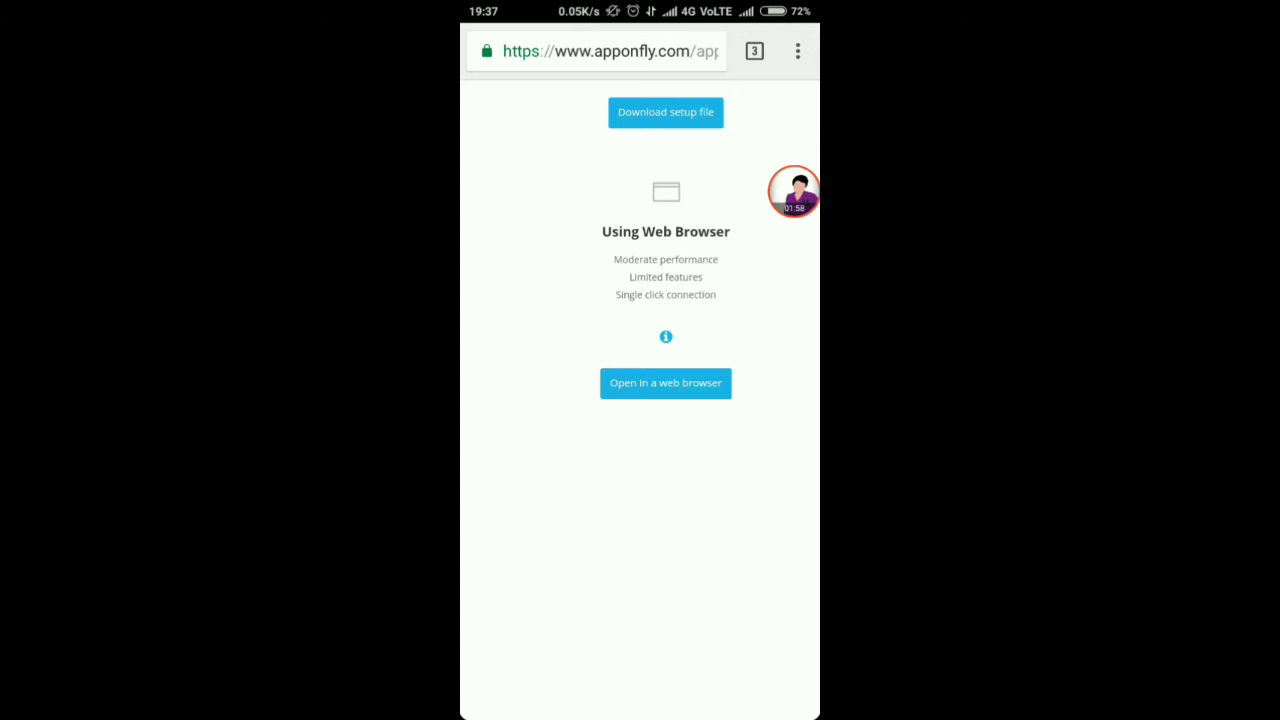
{"action": "left_click", "coordinate": [664, 384]}
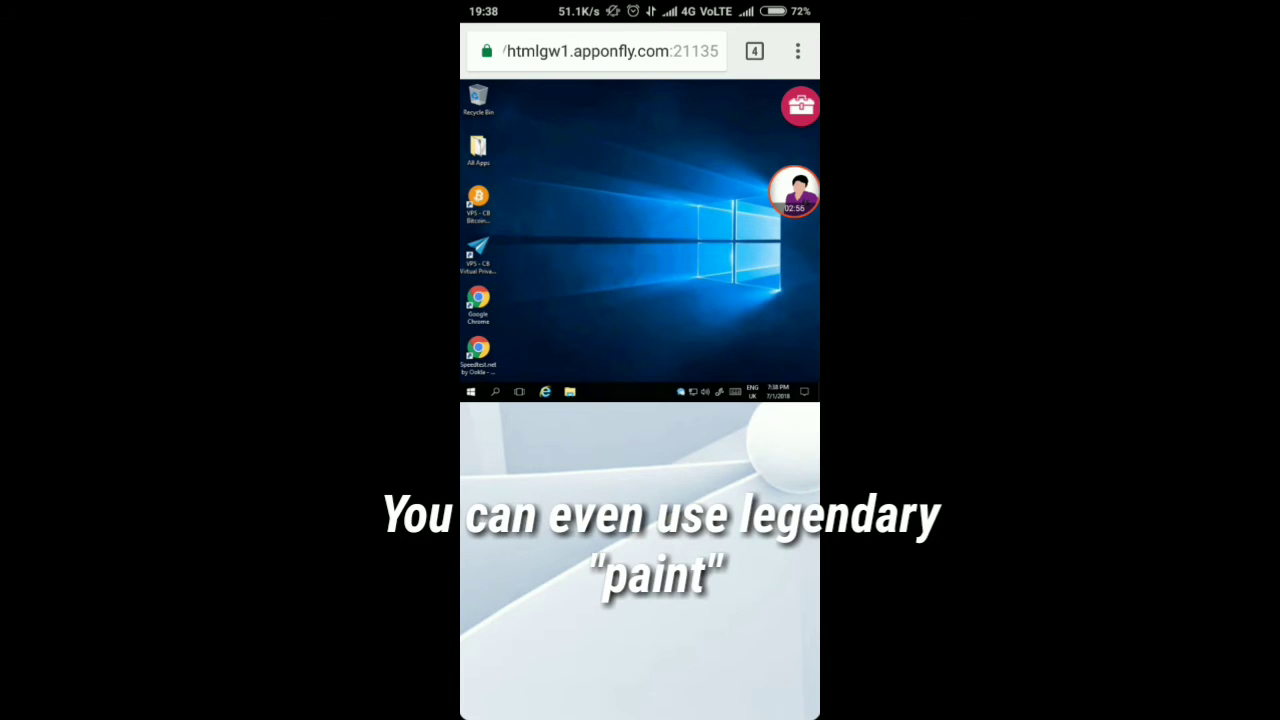
{"action": "left_click", "coordinate": [470, 390]}
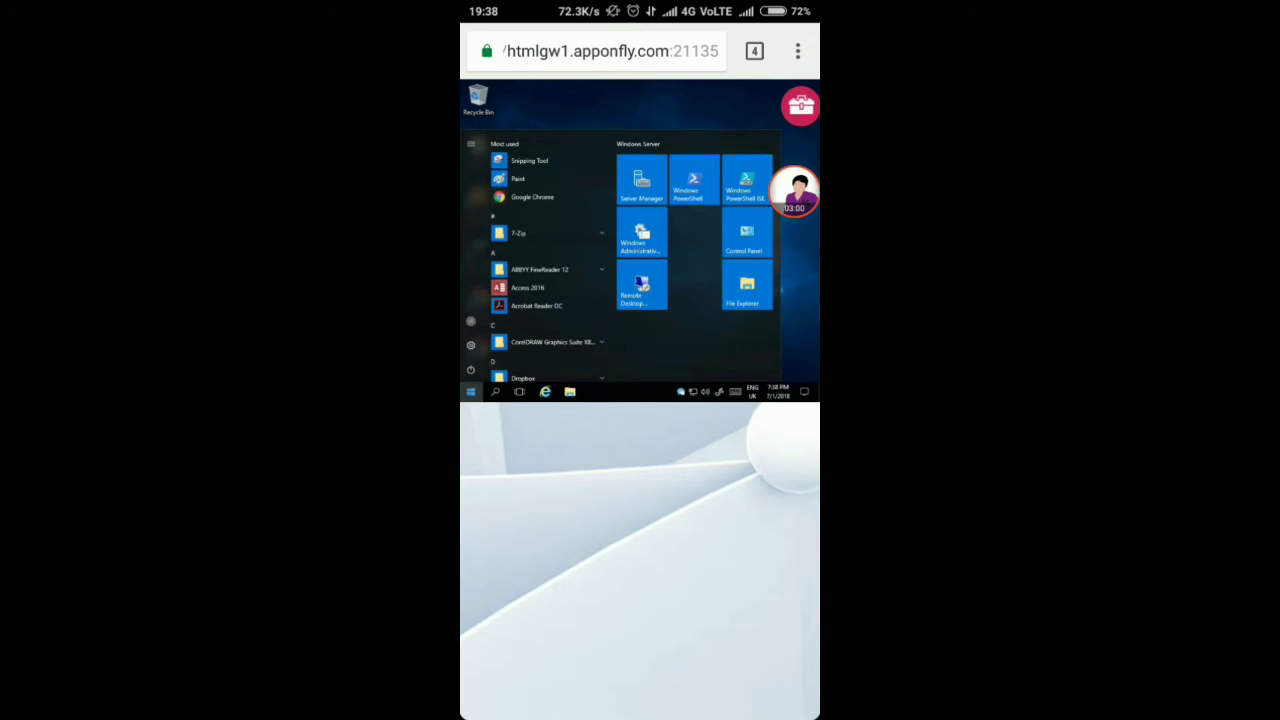
{"action": "left_click", "coordinate": [746, 284]}
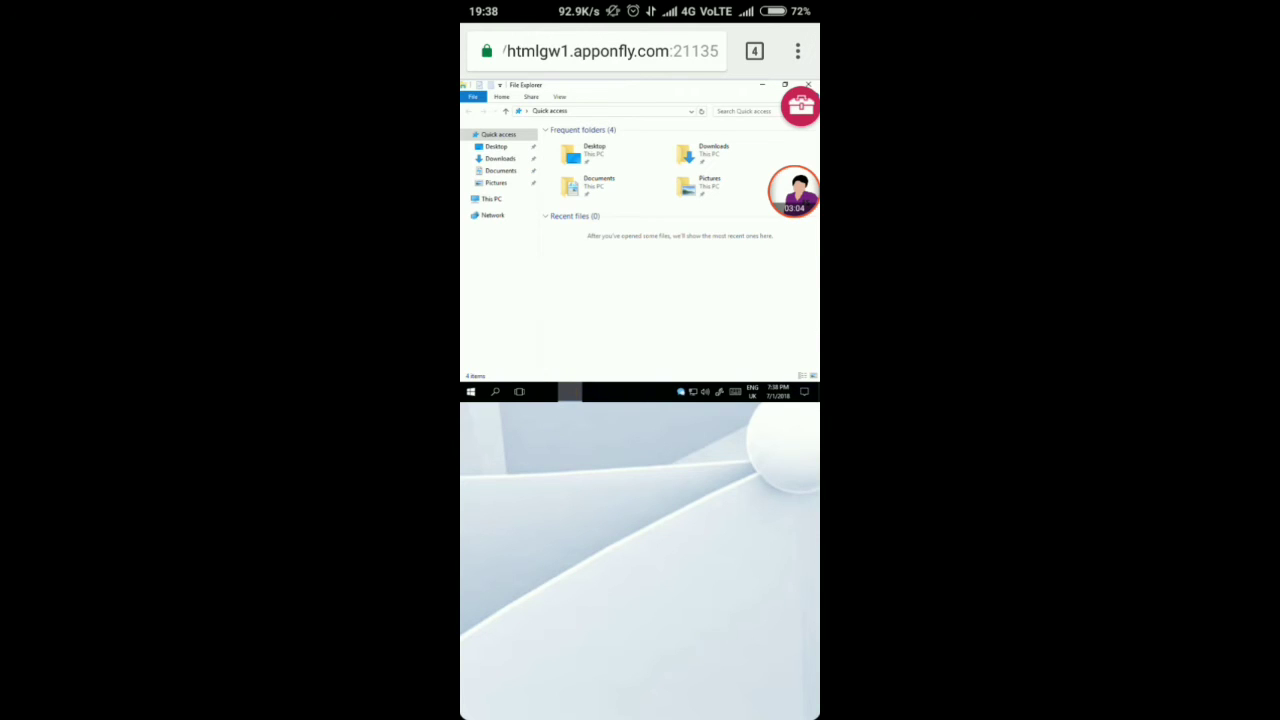
{"action": "left_click", "coordinate": [492, 198]}
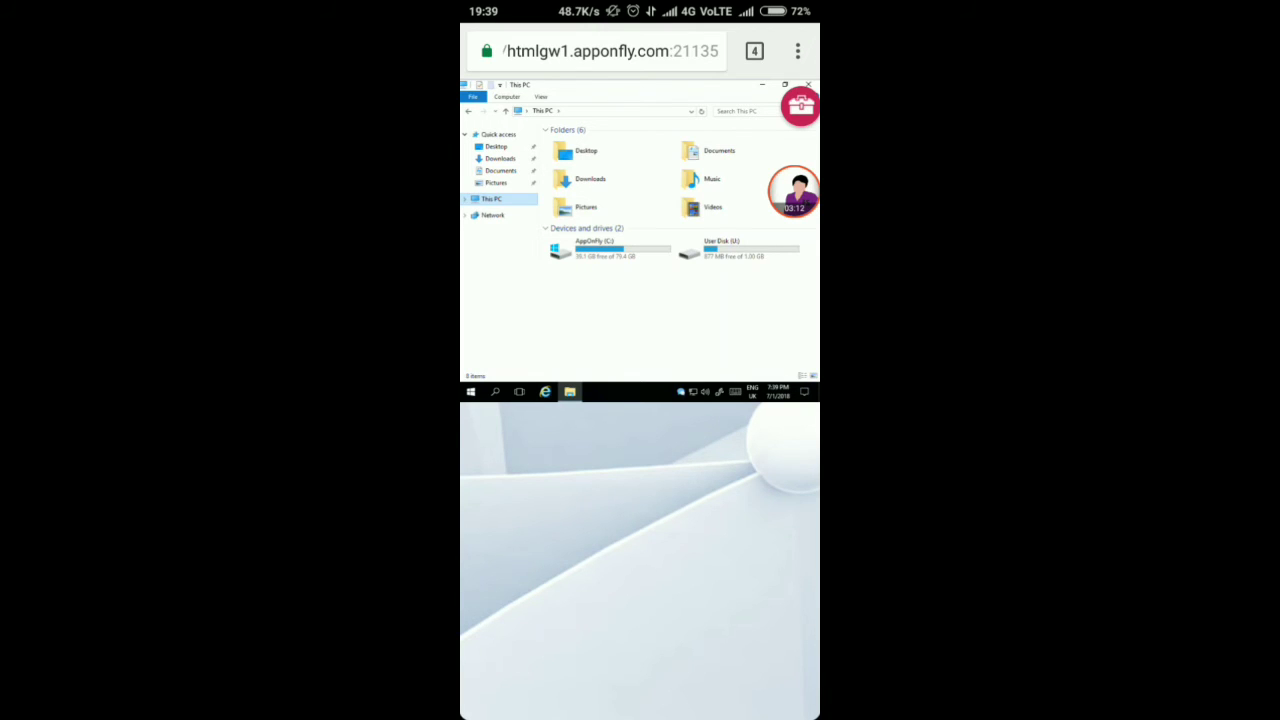
{"action": "double_click", "coordinate": [500, 158]}
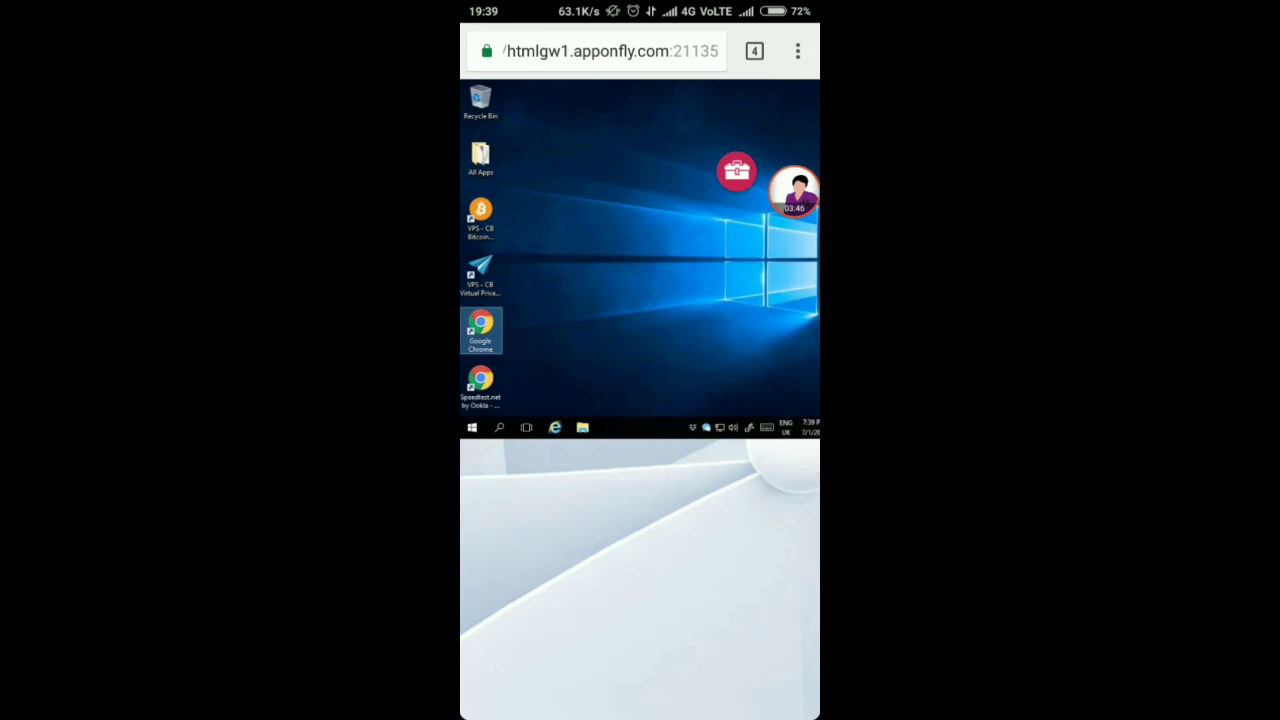
{"action": "mouse_move", "coordinate": [480, 330]}
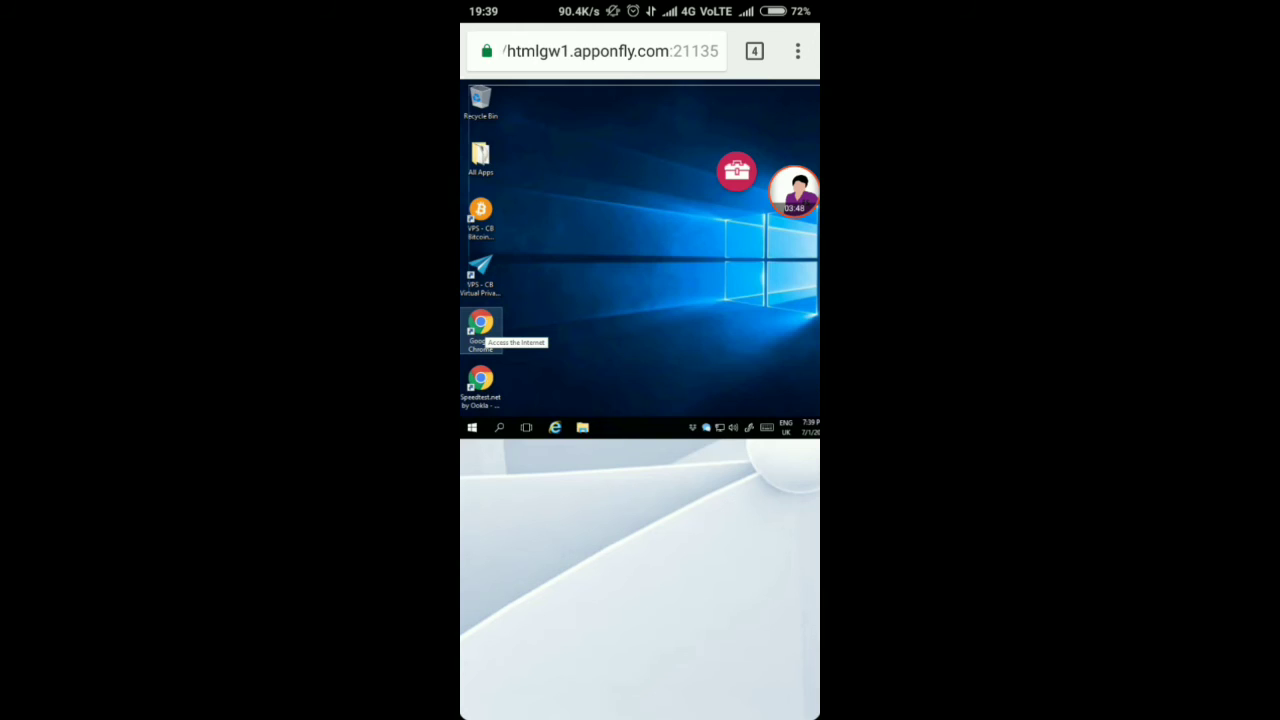
Step: Launch Google Chrome from its icon on the remote Windows desktop
{"action": "double_click", "coordinate": [480, 322]}
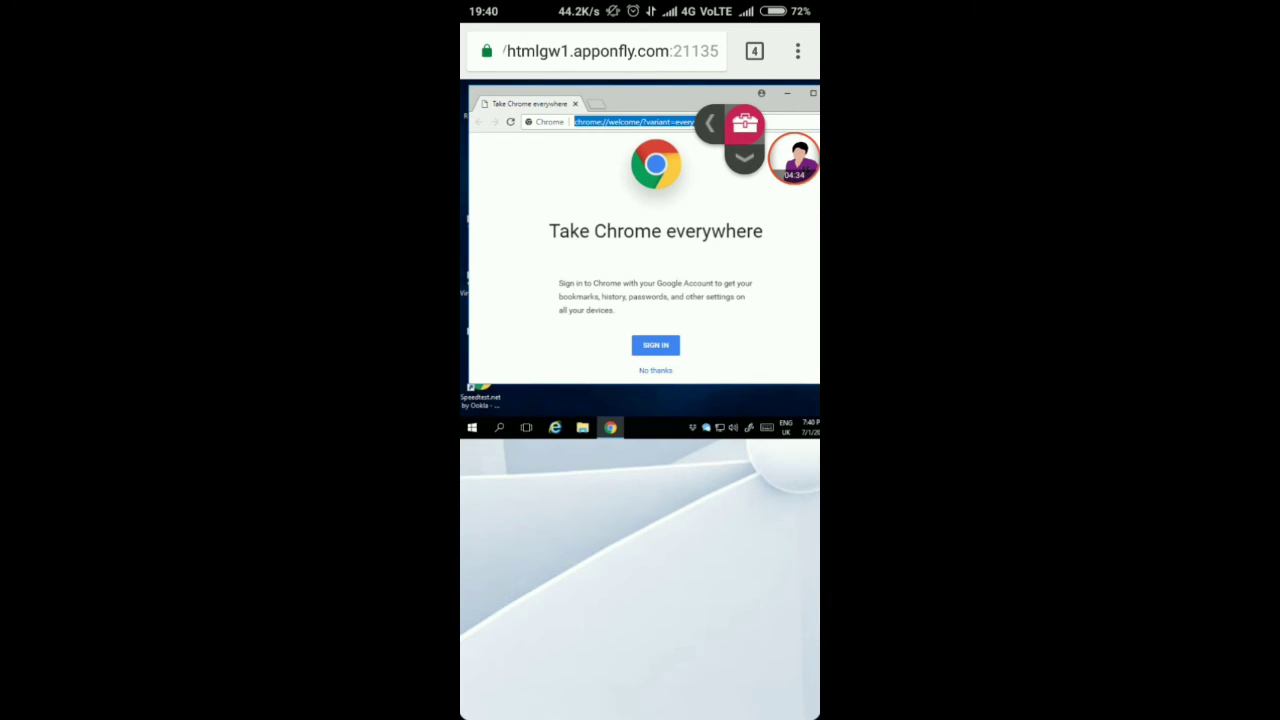
Step: Enter 'Google' in Chrome's address bar using the phone keyboard so suggestions appear
{"action": "left_click", "coordinate": [744, 124]}
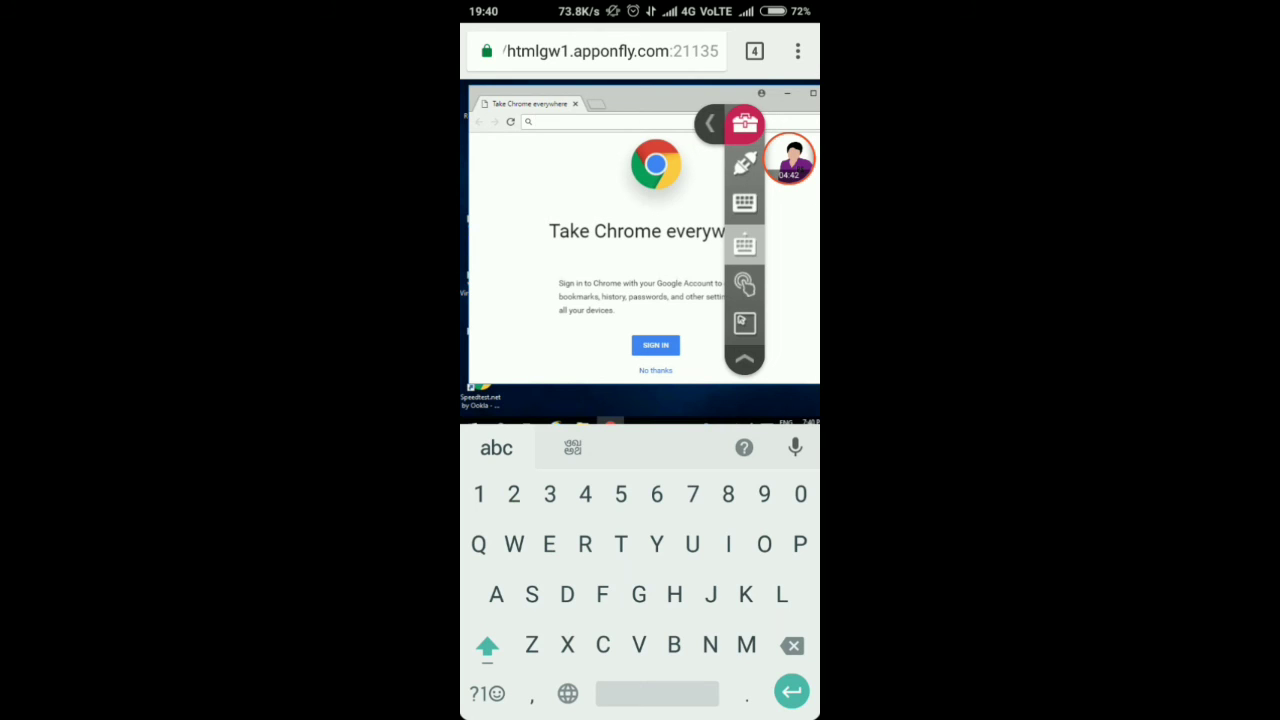
{"action": "type", "text": "Google"}
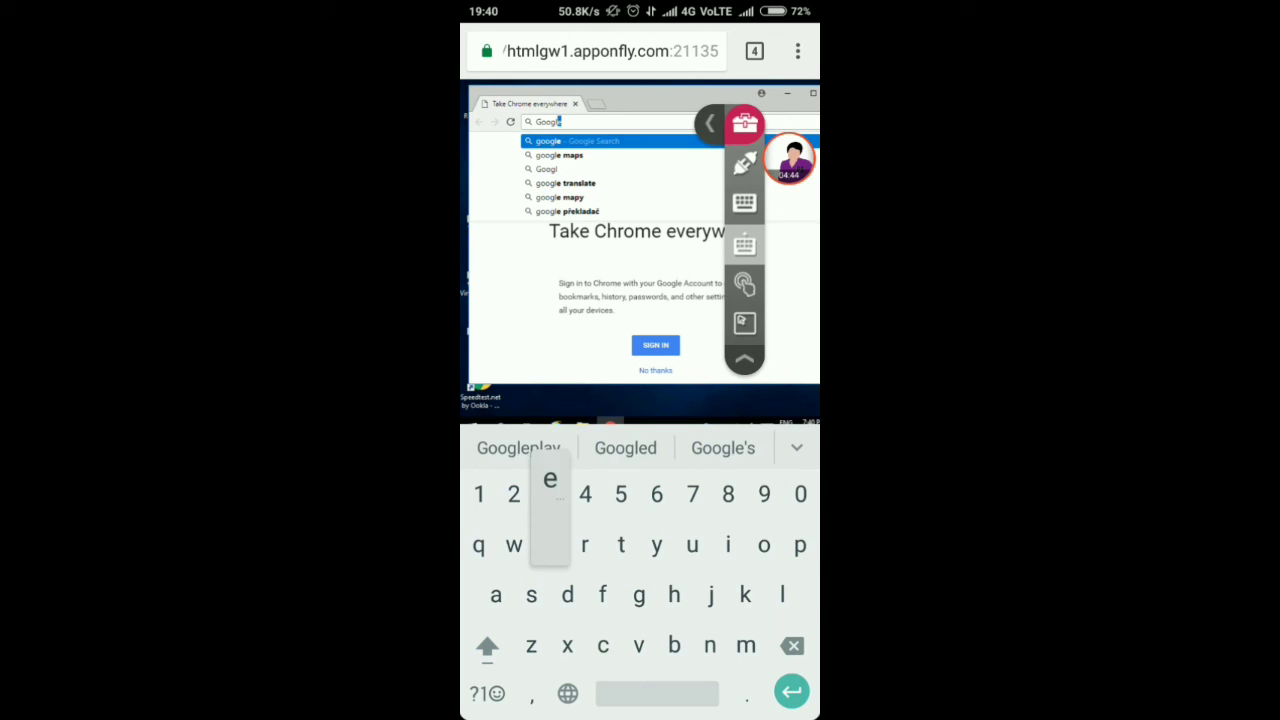